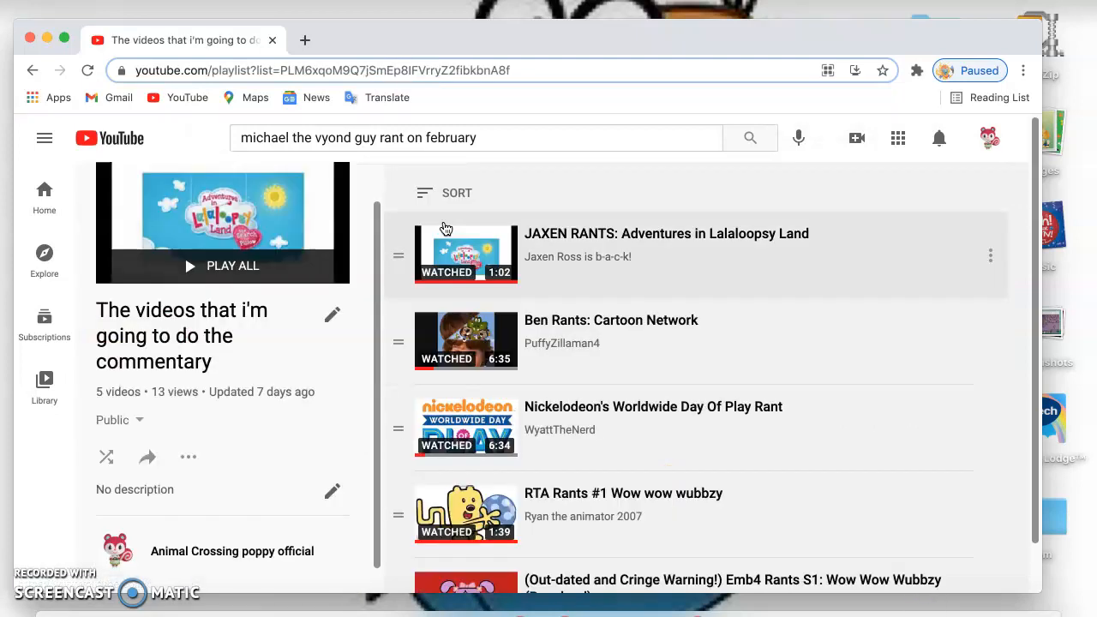
{"action": "mouse_move", "coordinate": [450, 255]}
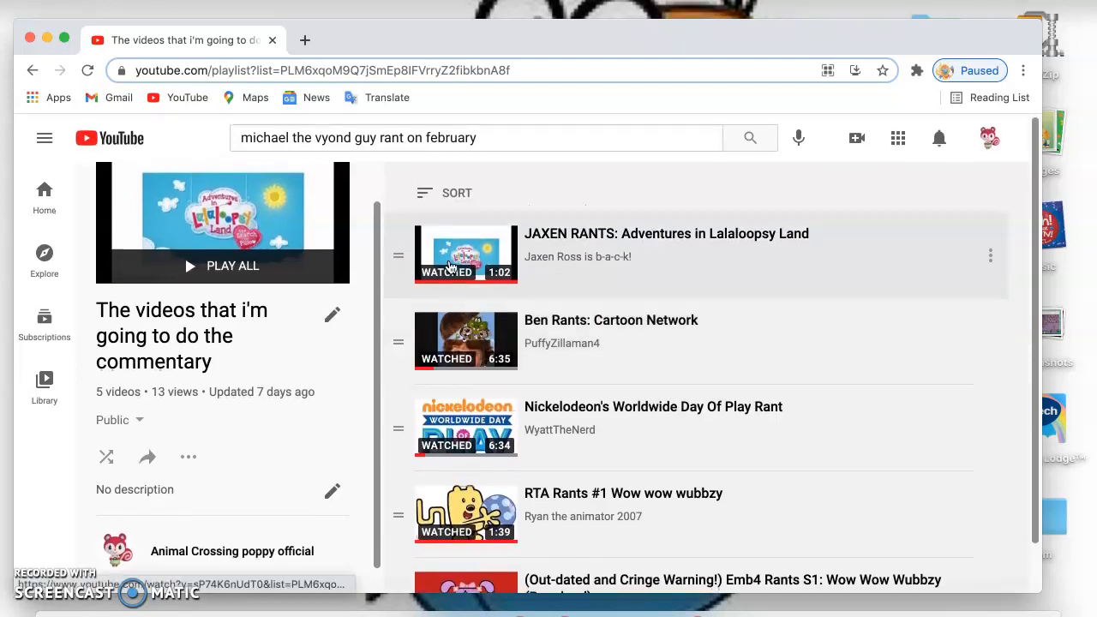
Step: Play 'JAXEN RANTS: Adventures in Lalaloopsy Land', the first video in the playlist
{"action": "left_click", "coordinate": [465, 255]}
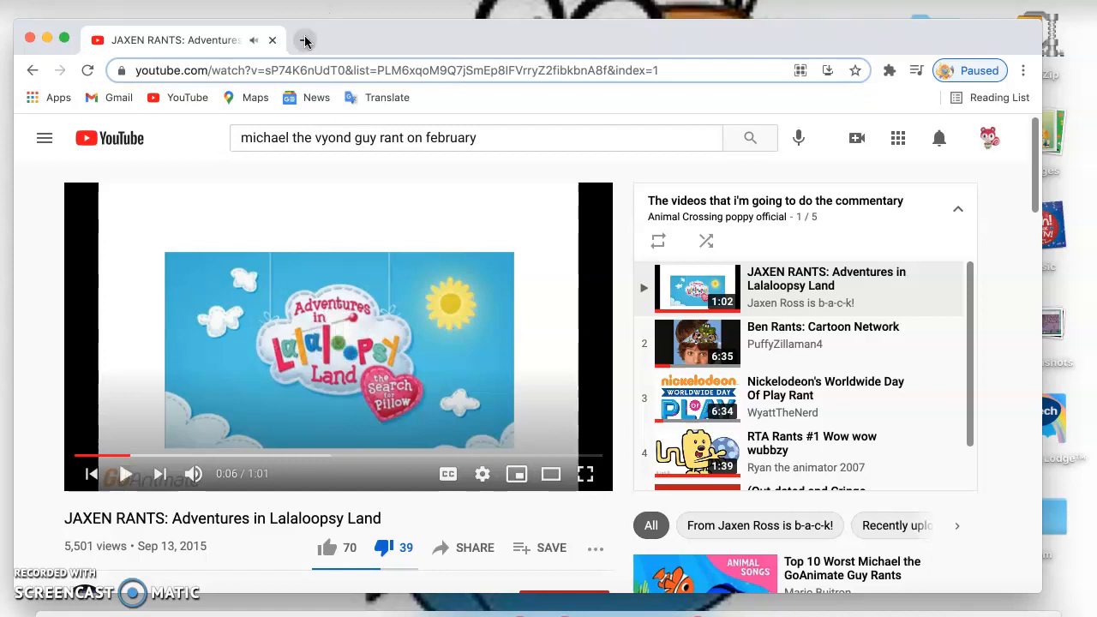
Step: In a new tab, search Yahoo Images for 'poppy animal crossing' and browse the results
{"action": "left_click", "coordinate": [306, 40]}
{"action": "type", "text": "poppy ani"}
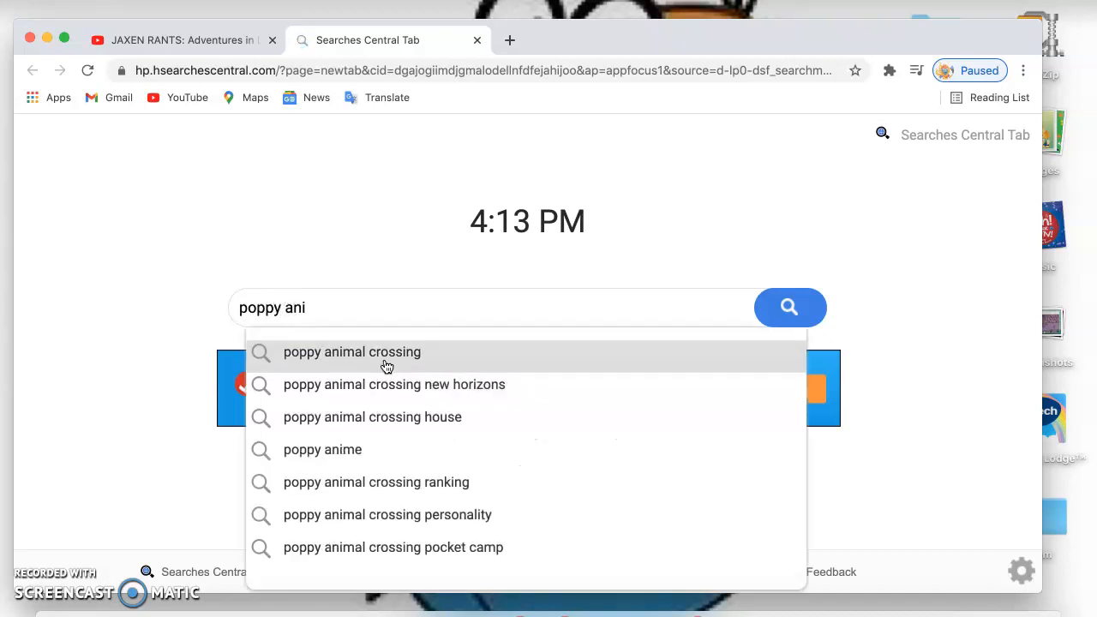
{"action": "left_click", "coordinate": [351, 352]}
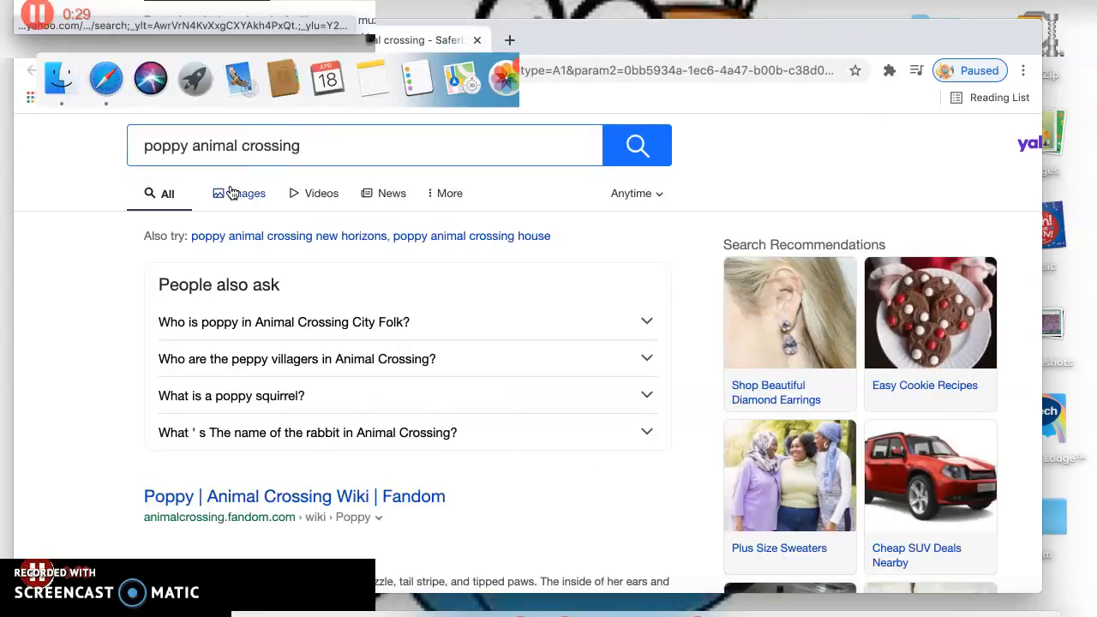
{"action": "left_click", "coordinate": [247, 193]}
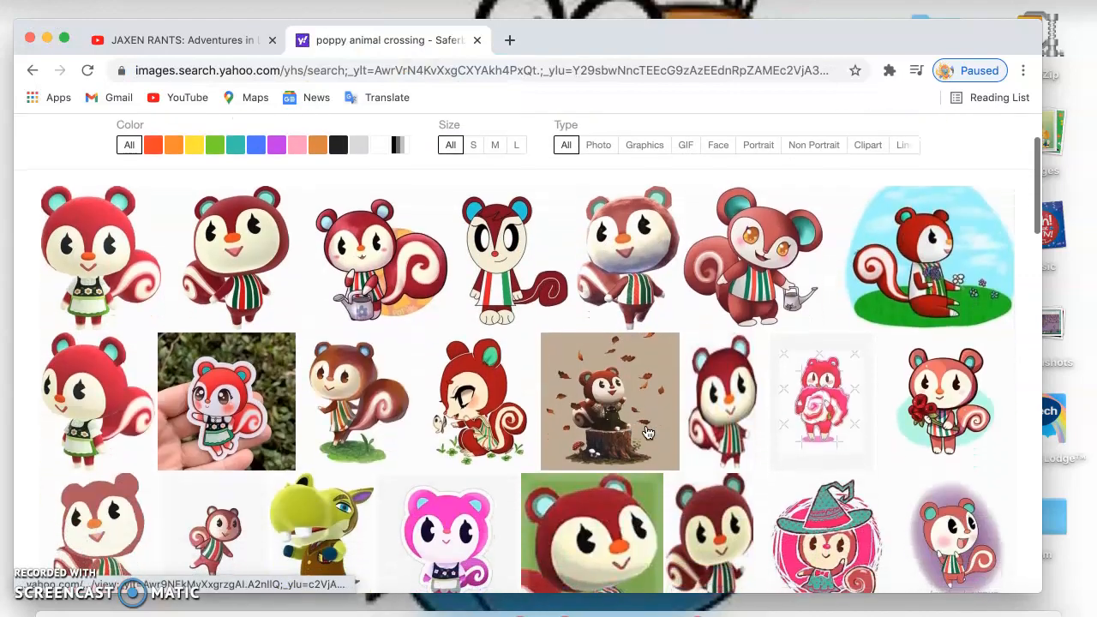
{"action": "scroll", "scroll_direction": "down", "scroll_amount": 3}
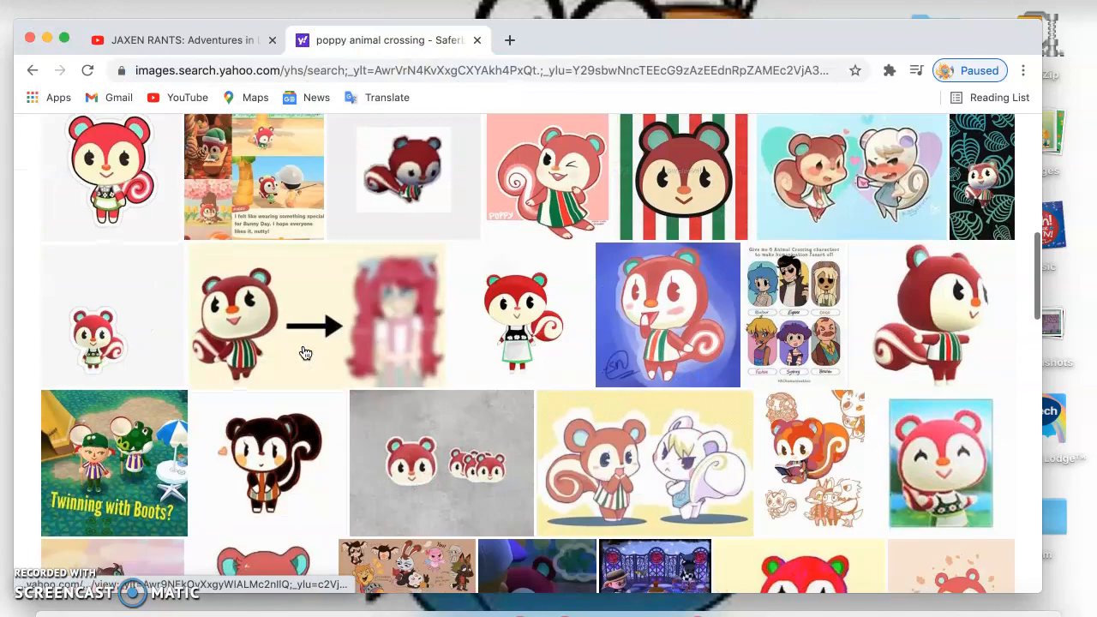
{"action": "scroll", "scroll_direction": "down", "scroll_amount": 3}
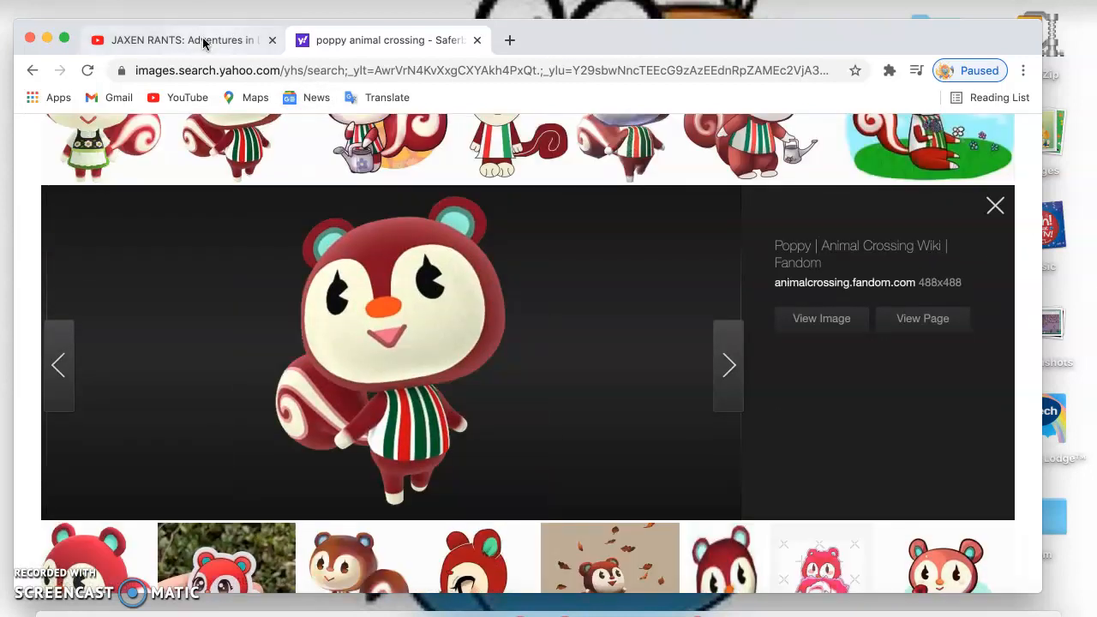
Step: Resume the Lalaloopsy rant on YouTube, then bring the Poppy picture tab to the front
{"action": "left_click", "coordinate": [203, 40]}
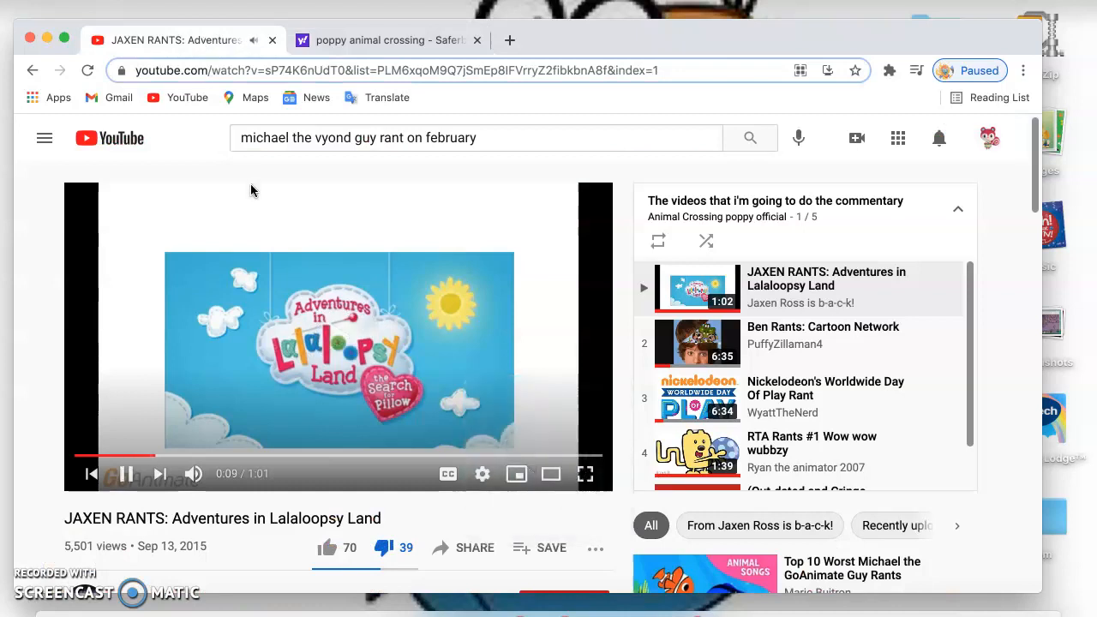
{"action": "mouse_move", "coordinate": [394, 304]}
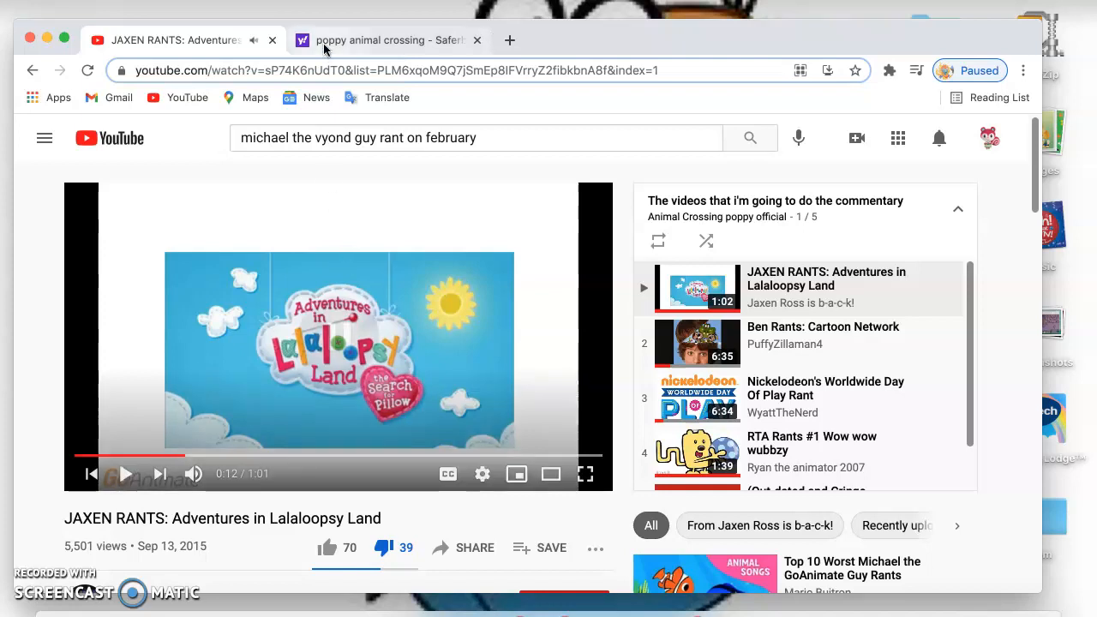
{"action": "left_click", "coordinate": [389, 40]}
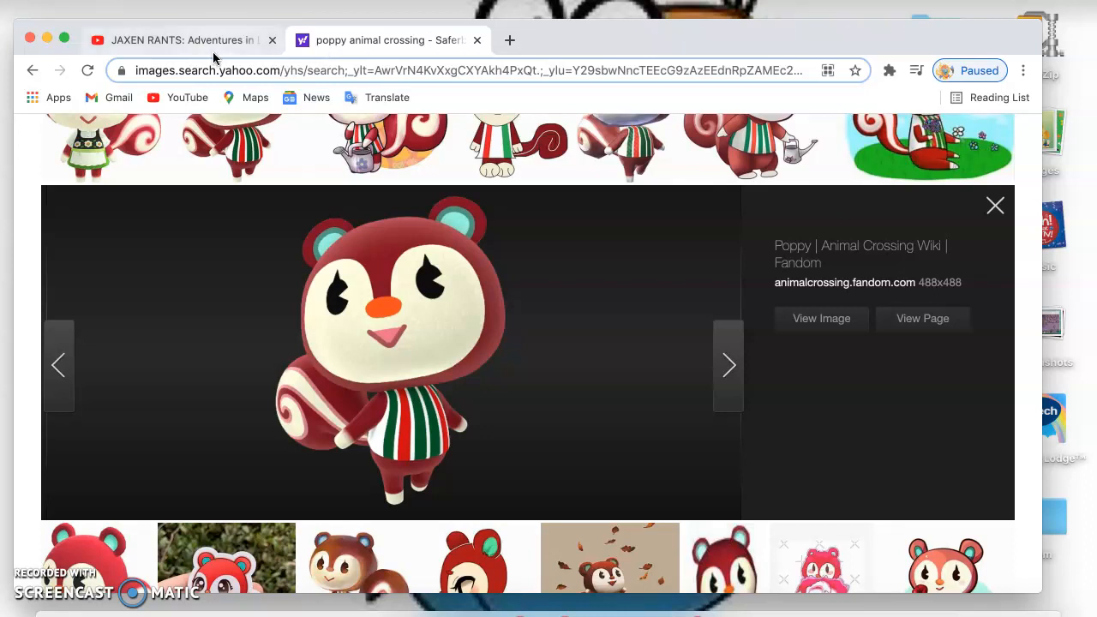
{"action": "mouse_move", "coordinate": [327, 319]}
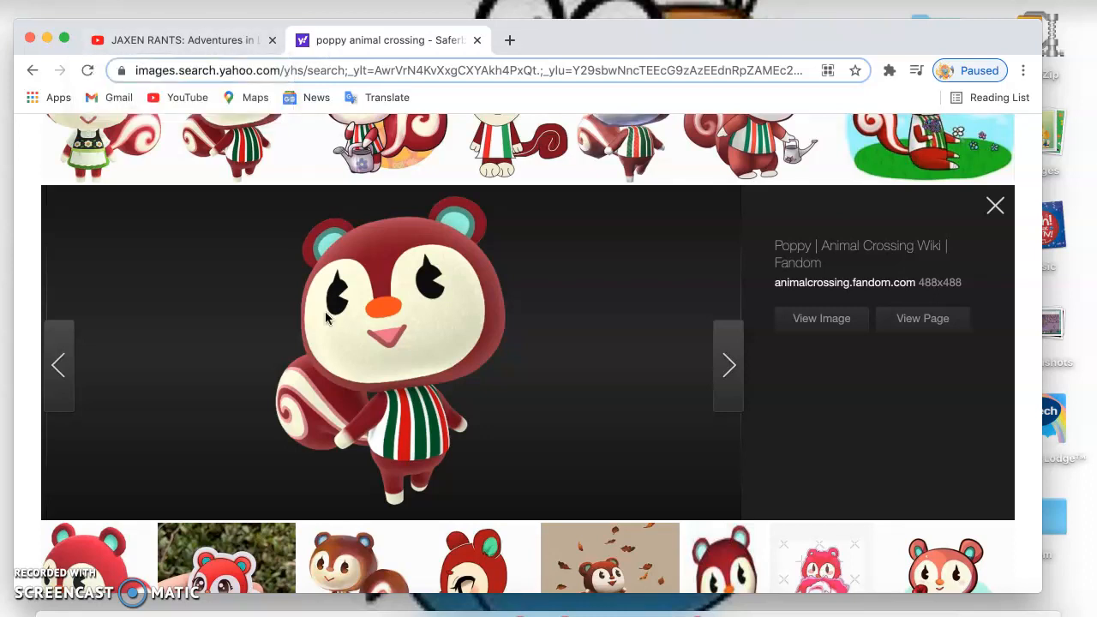
{"action": "left_click", "coordinate": [163, 40]}
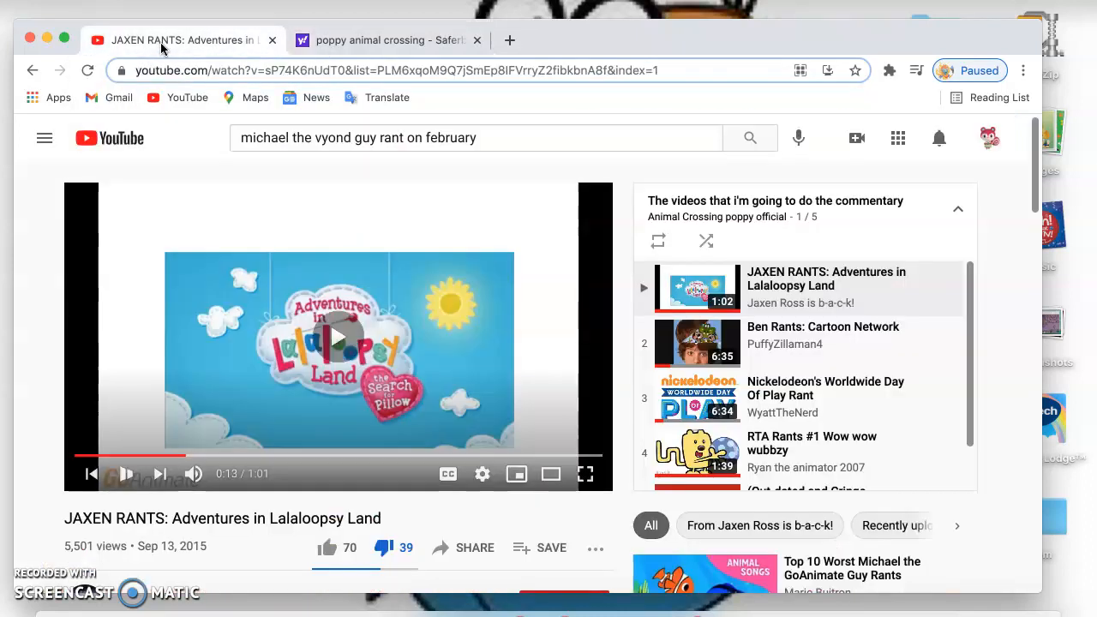
{"action": "left_click", "coordinate": [339, 337]}
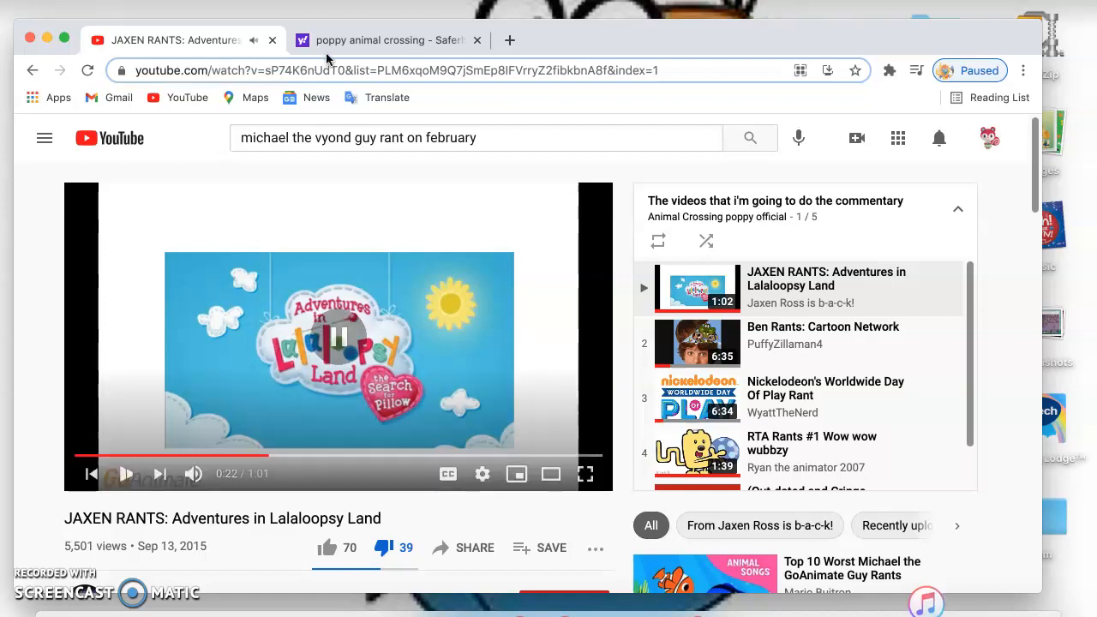
{"action": "left_click", "coordinate": [391, 40]}
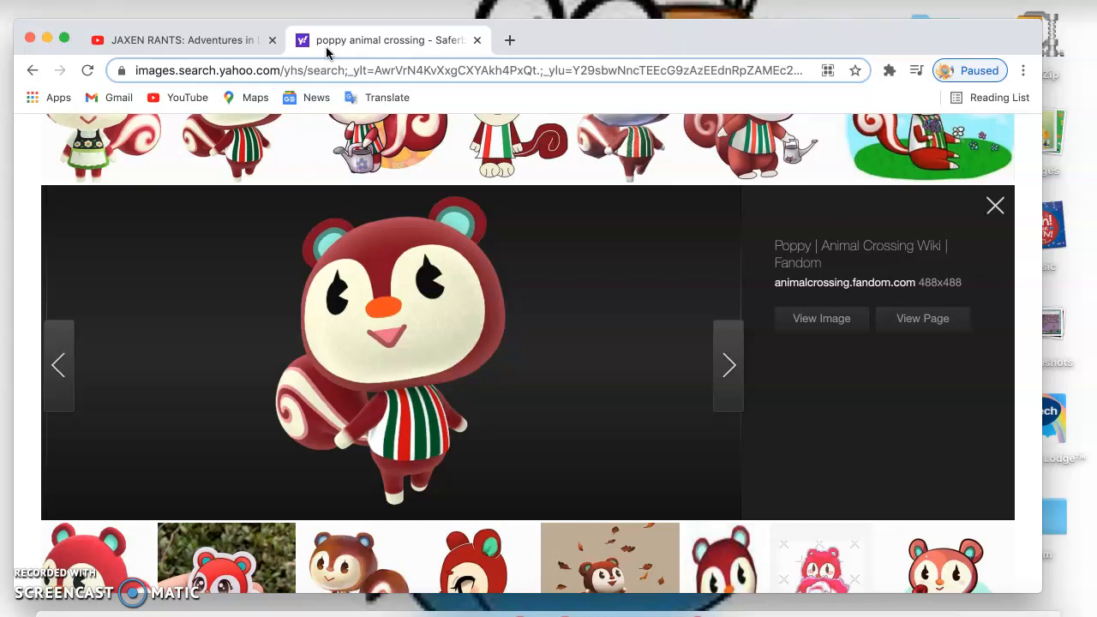
Step: Check the playing rant twice, ending back on the enlarged Poppy picture
{"action": "left_click", "coordinate": [189, 40]}
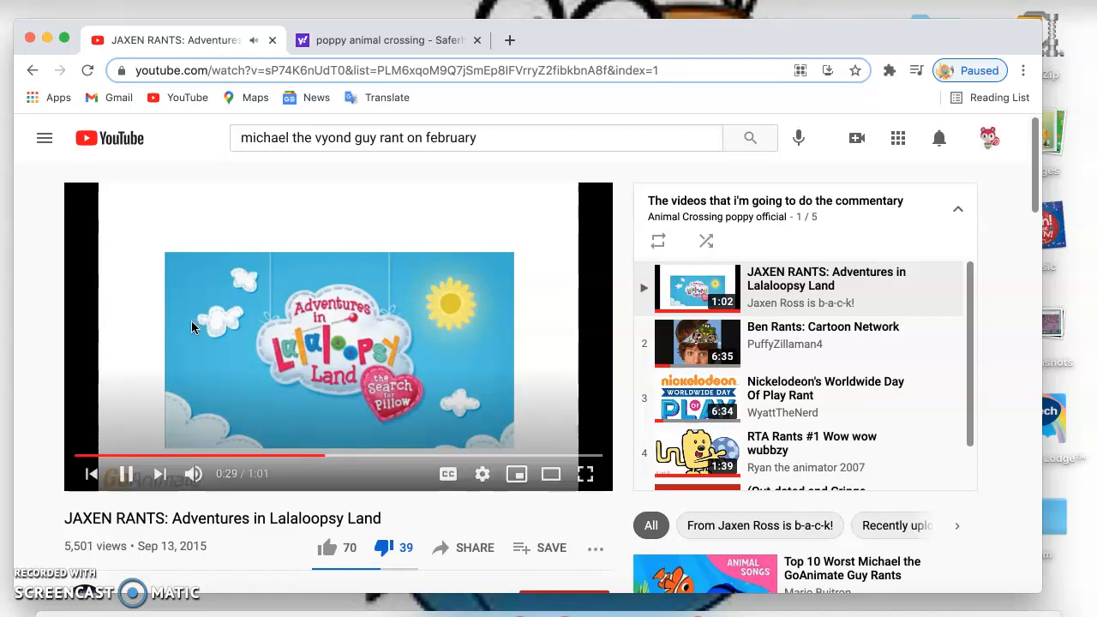
{"action": "left_click", "coordinate": [389, 40]}
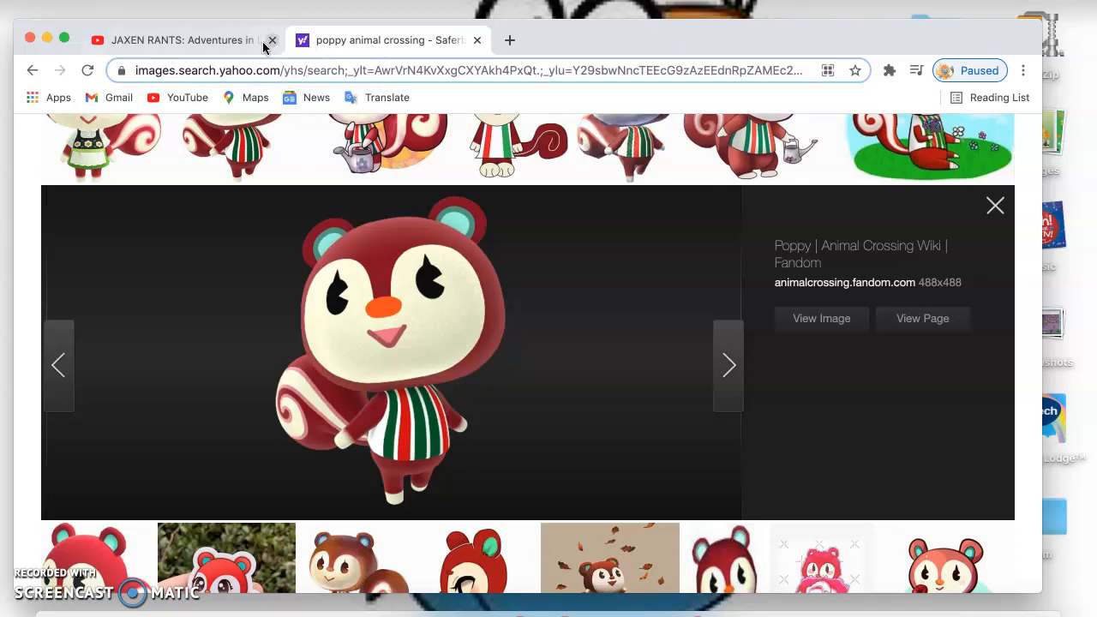
{"action": "left_click", "coordinate": [188, 40]}
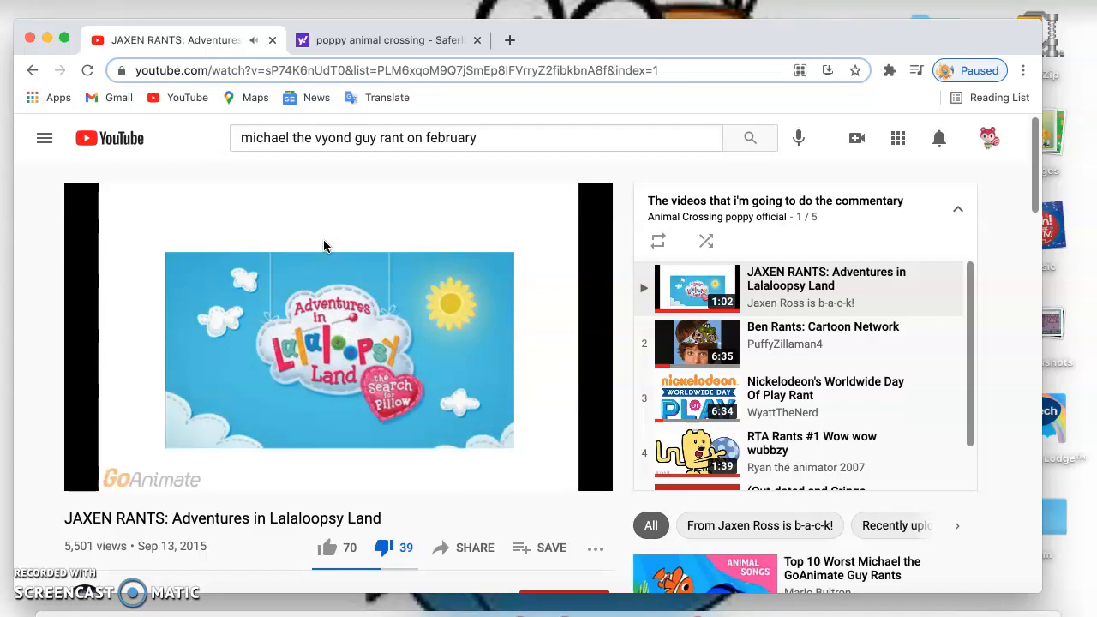
{"action": "left_click", "coordinate": [387, 41]}
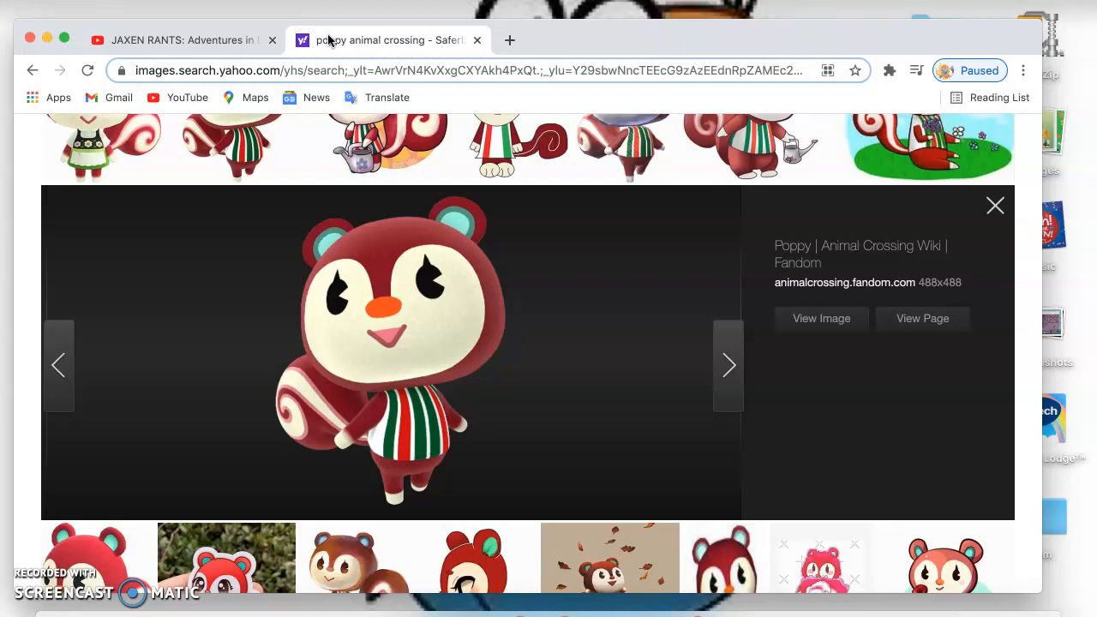
{"action": "mouse_move", "coordinate": [330, 38]}
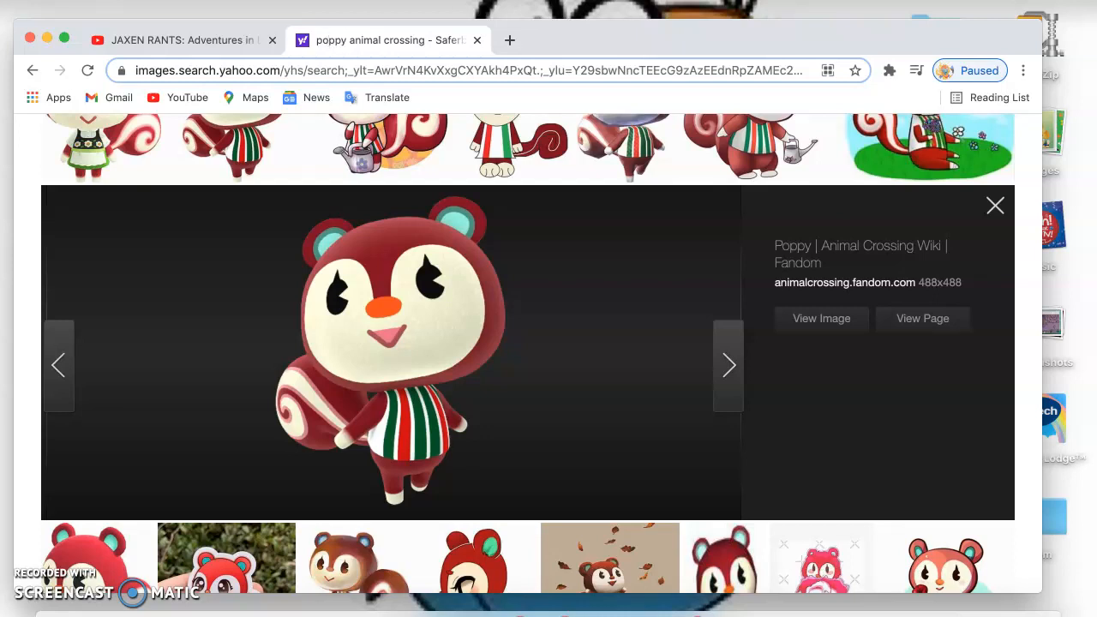
{"action": "key", "text": "Cmd+Space"}
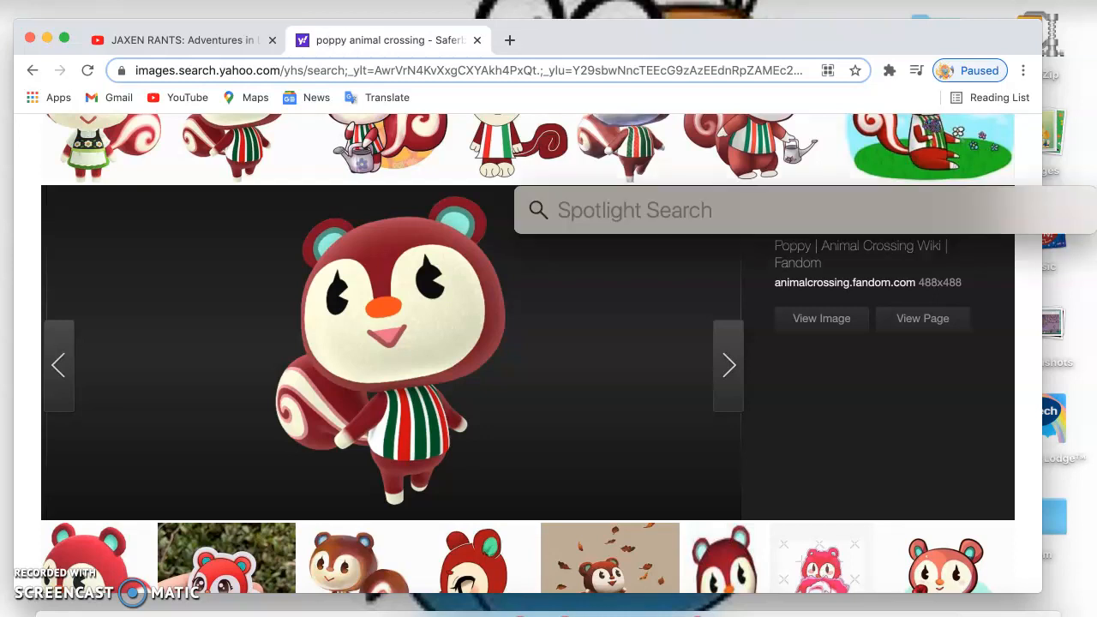
{"action": "type", "text": "bleep"}
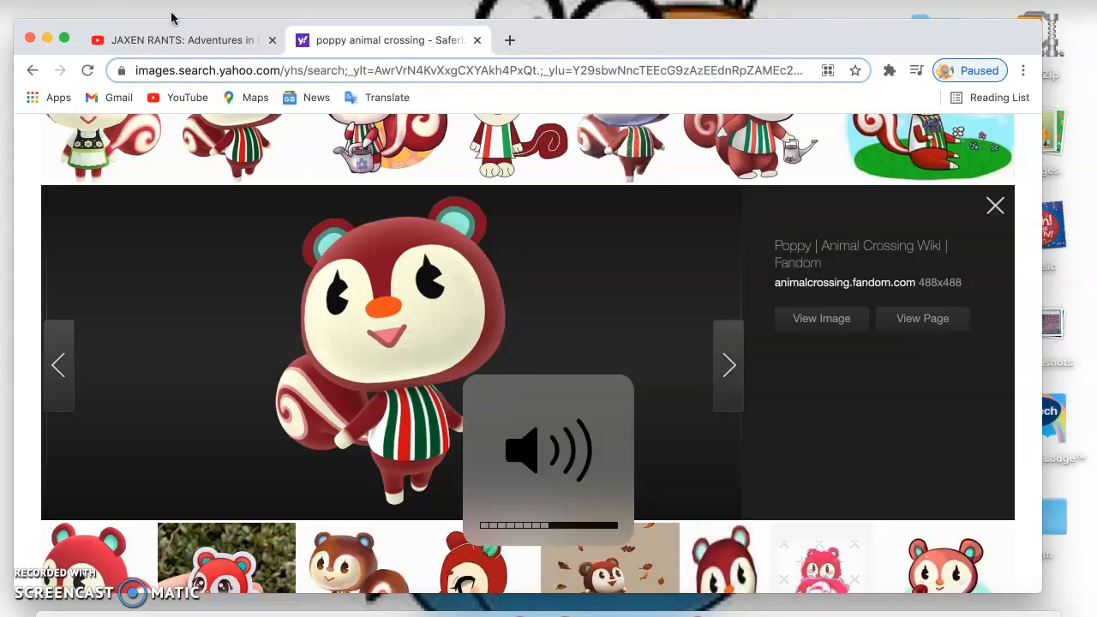
{"action": "left_click", "coordinate": [188, 39]}
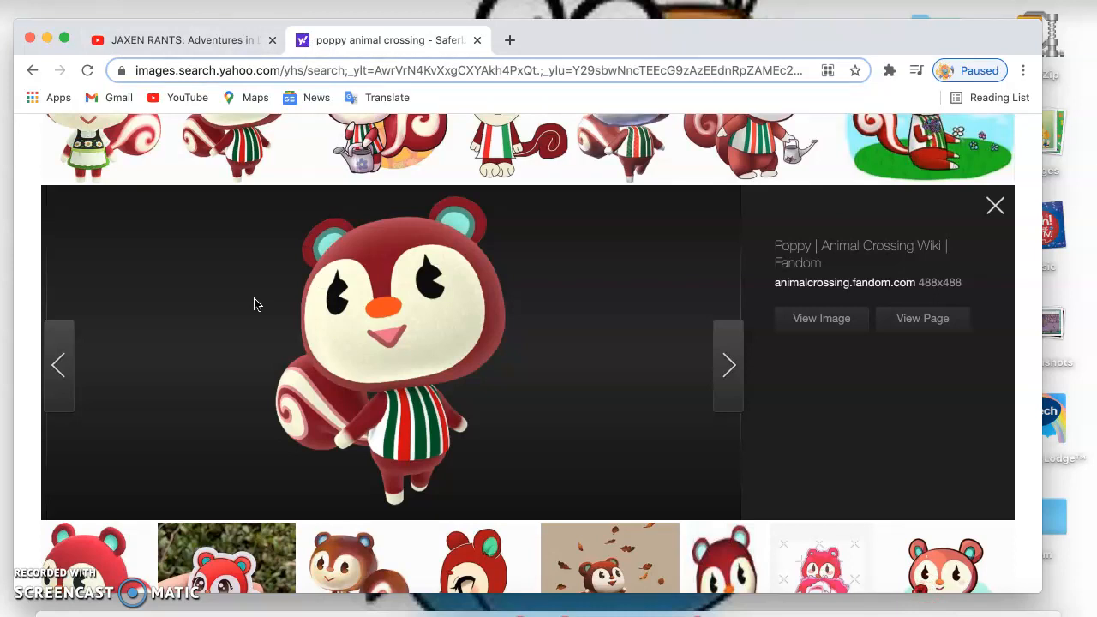
Step: Alternate between the two tabs, ending on the rant at about 0:58 of 1:01
{"action": "left_click", "coordinate": [180, 41]}
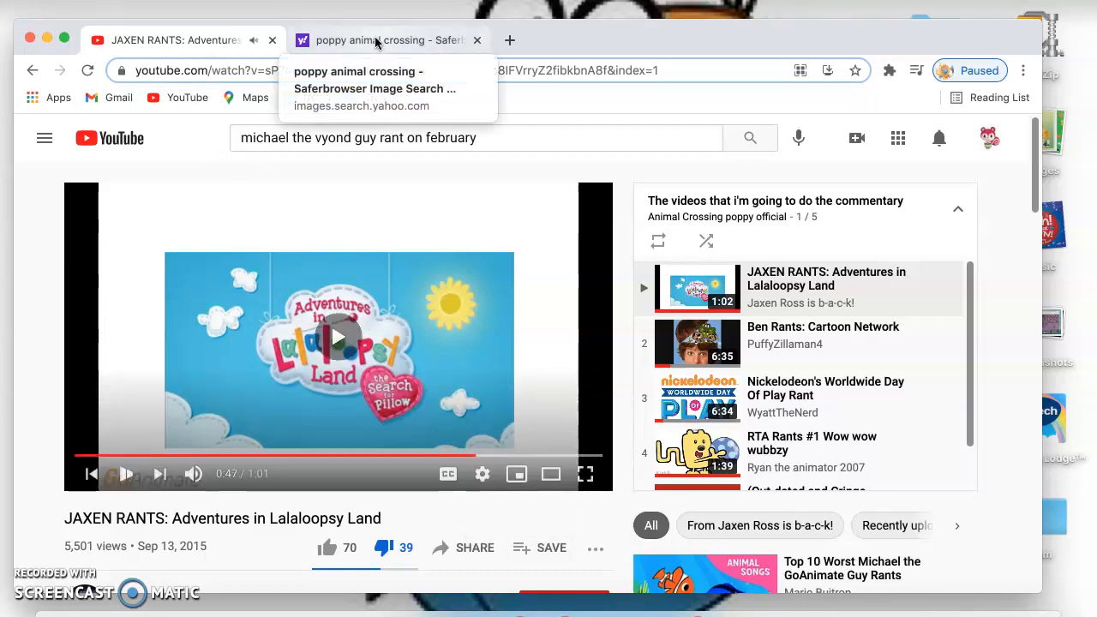
{"action": "left_click", "coordinate": [380, 40]}
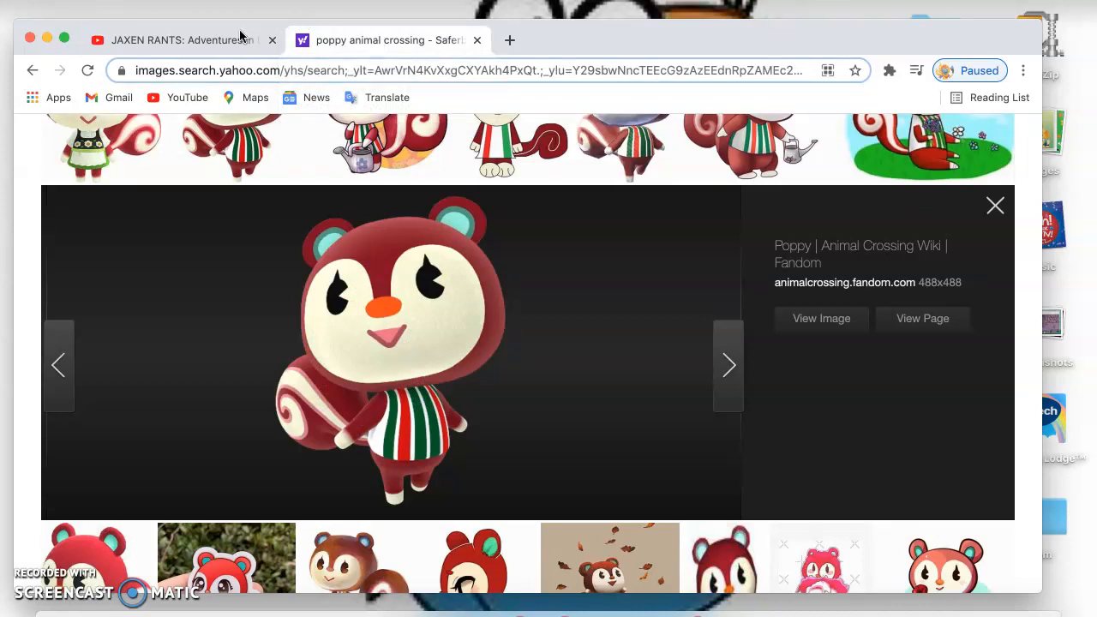
{"action": "left_click", "coordinate": [180, 40]}
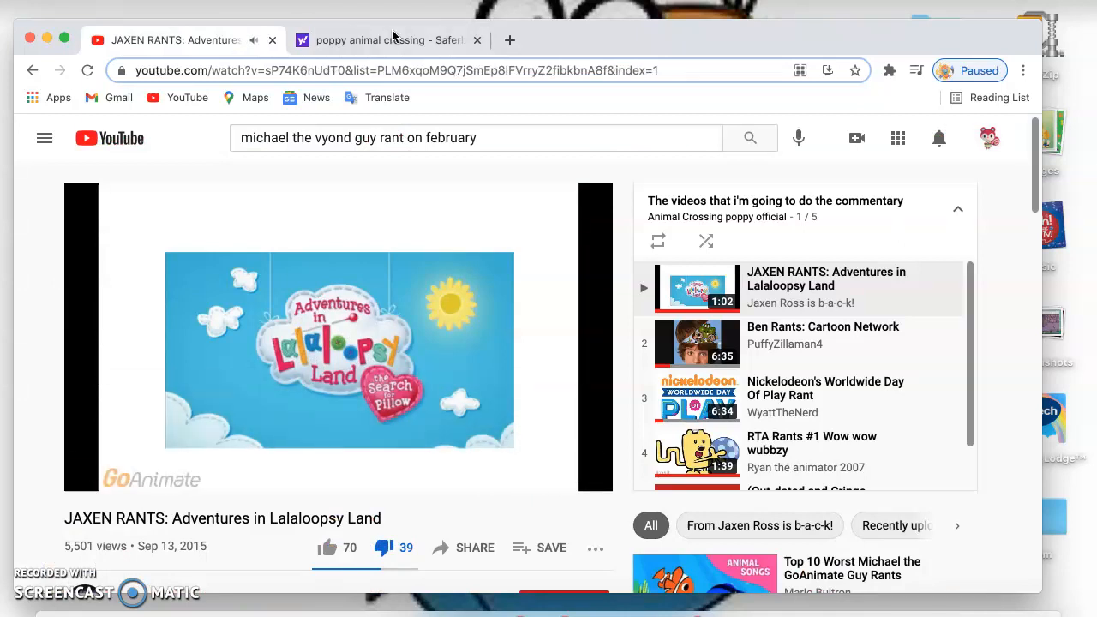
{"action": "left_click", "coordinate": [388, 40]}
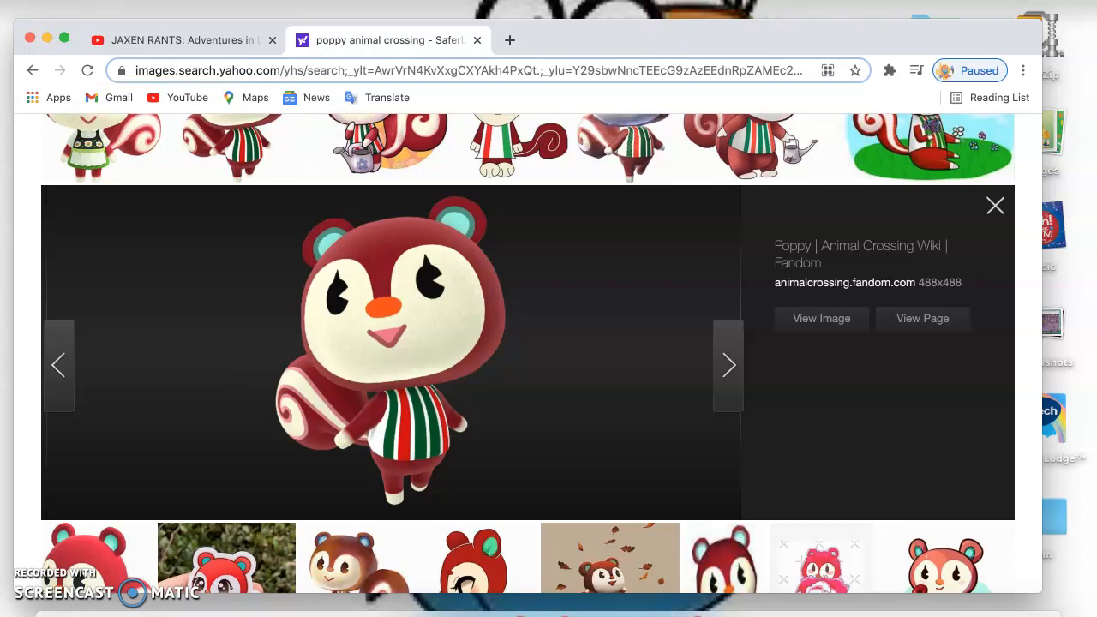
{"action": "left_click", "coordinate": [172, 40]}
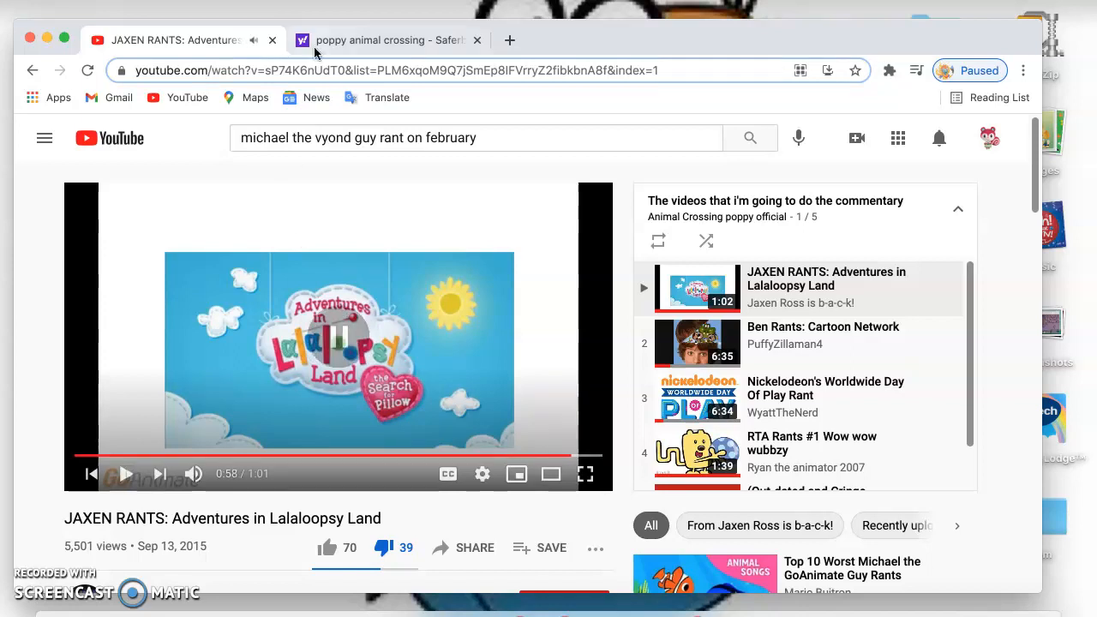
Step: Glance at the playing rant, then return to the enlarged Poppy picture
{"action": "left_click", "coordinate": [389, 41]}
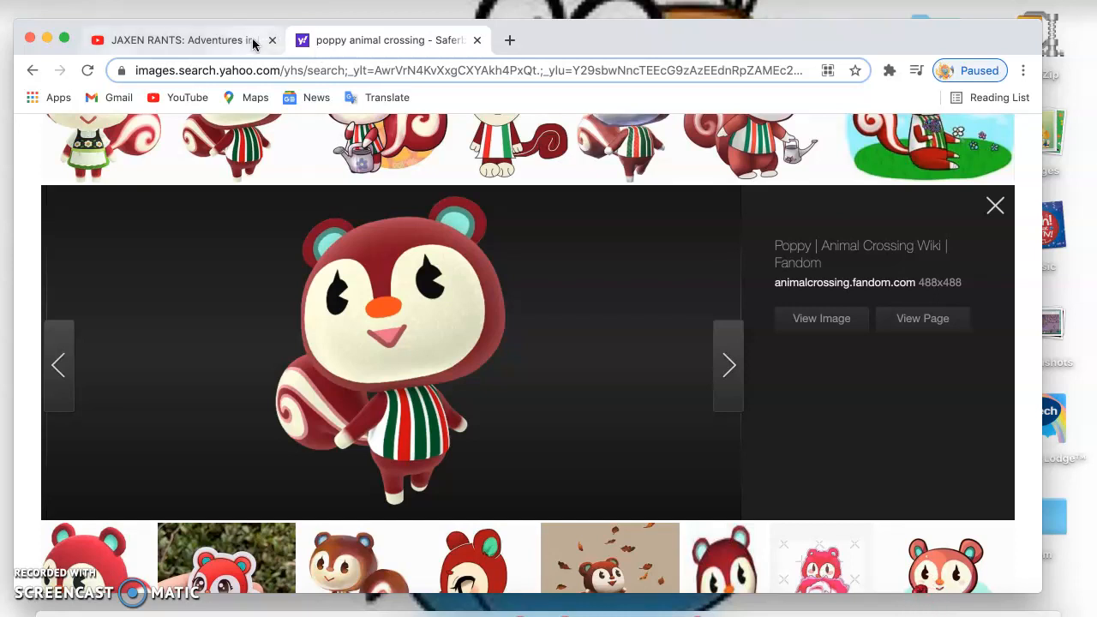
{"action": "left_click", "coordinate": [172, 39]}
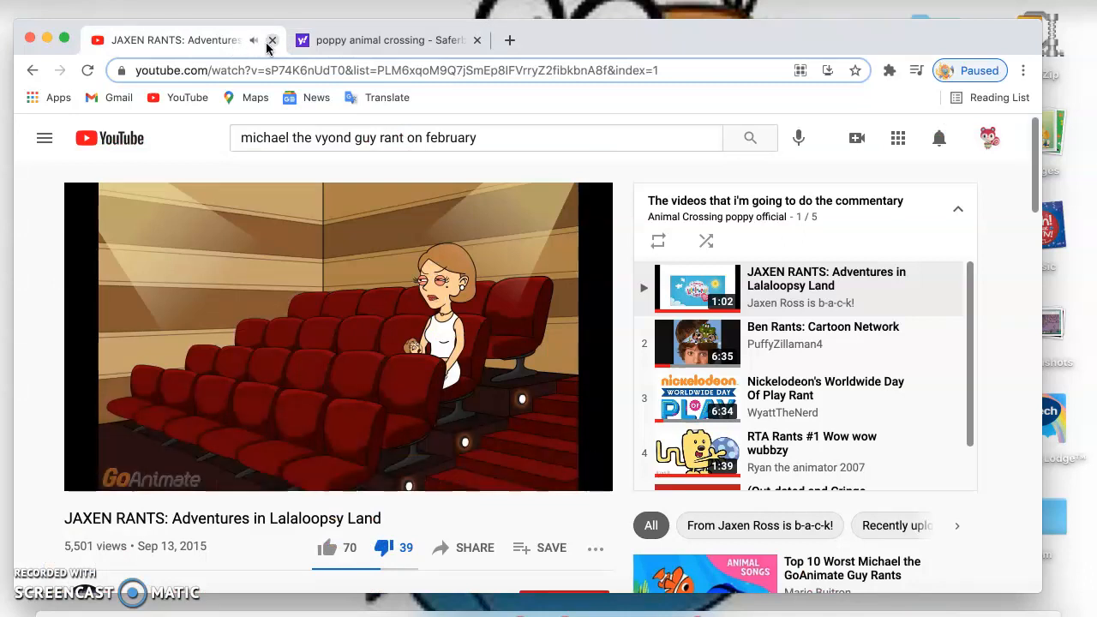
{"action": "left_click", "coordinate": [390, 41]}
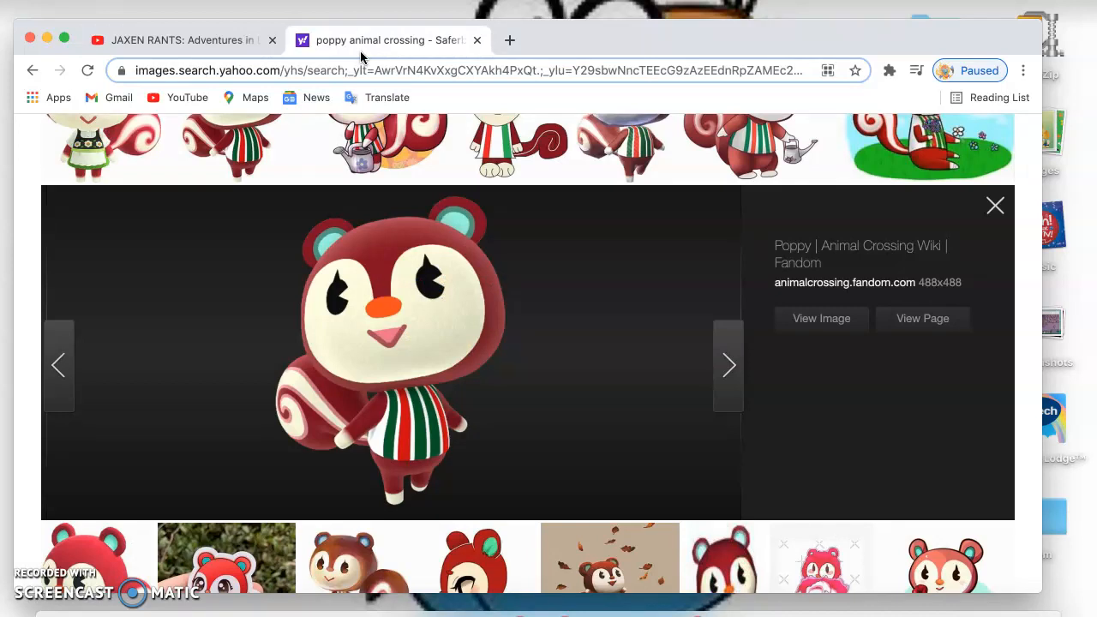
{"action": "mouse_move", "coordinate": [231, 153]}
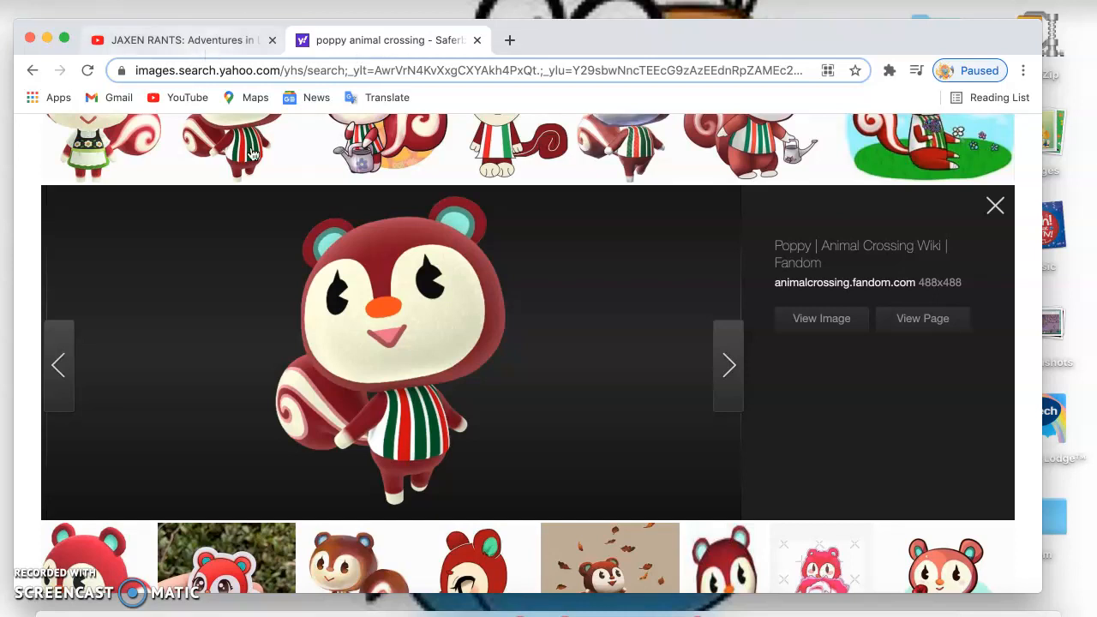
Step: Return to the finished rant at 1:01 and scroll to the playlist's later videos
{"action": "left_click", "coordinate": [210, 41]}
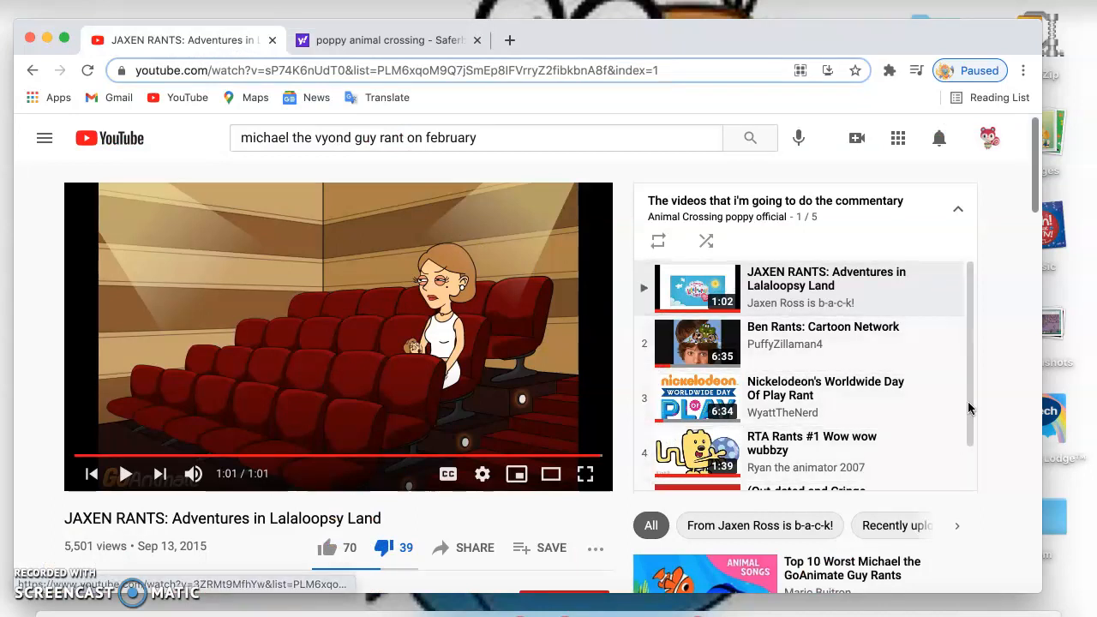
{"action": "scroll", "scroll_direction": "down", "scroll_amount": 3}
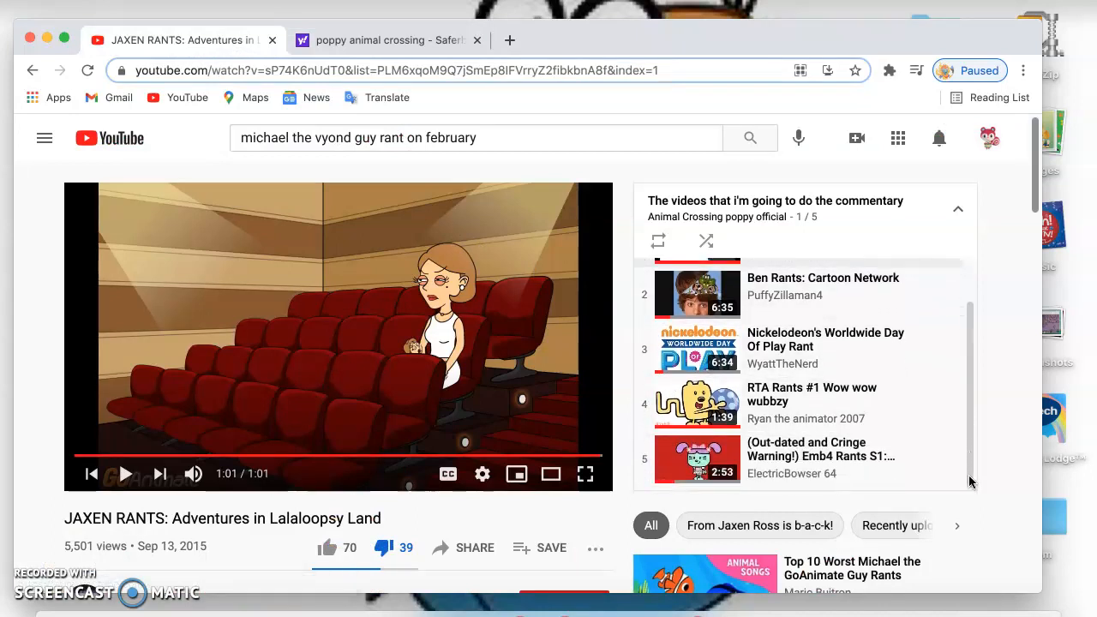